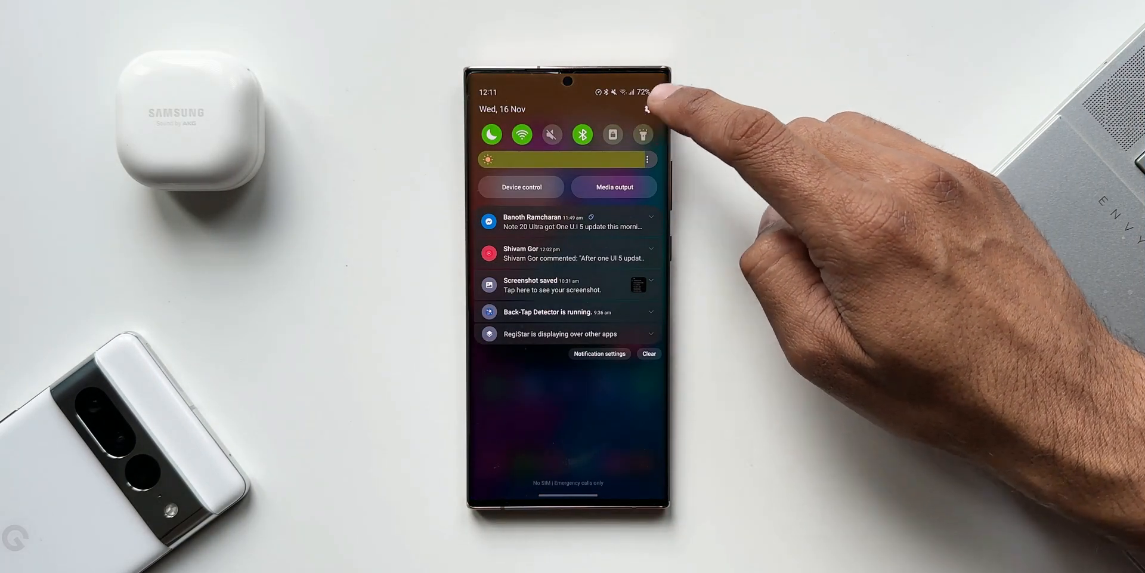
Go from the notification shade into Settings' Last update changelog and scroll to Modes and routines.
click(652, 108)
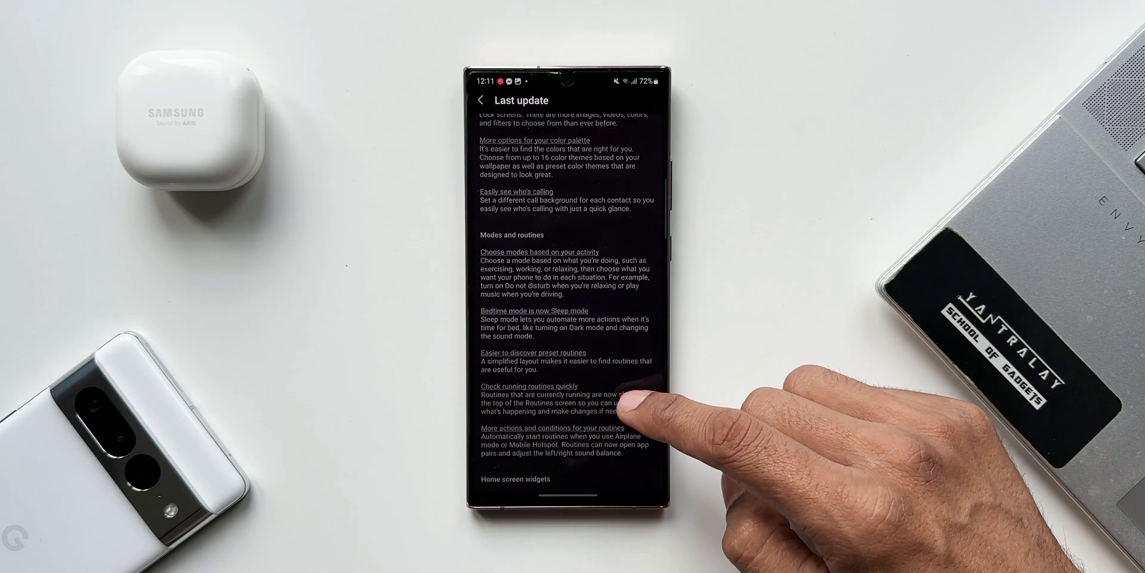
scroll(down, 3)
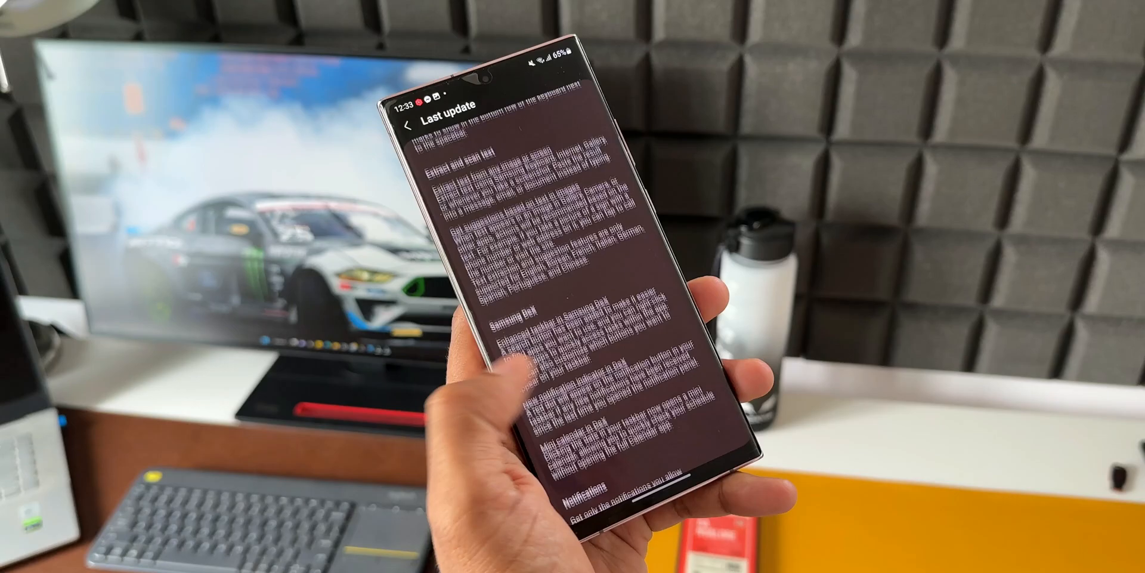
Scroll past the Notifications features down to the Additional changes section.
scroll(down, 3)
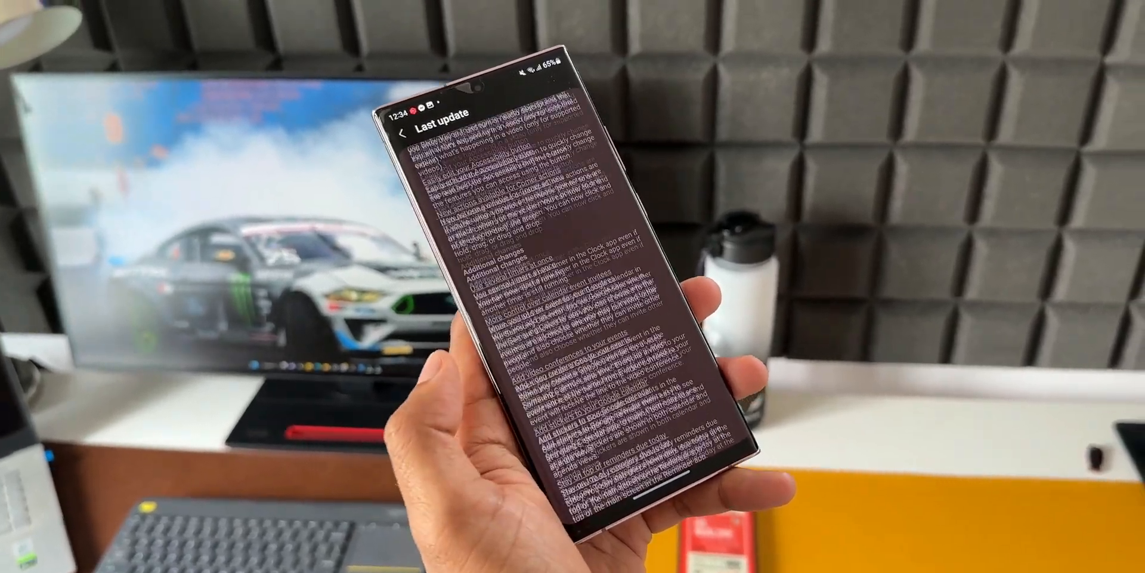